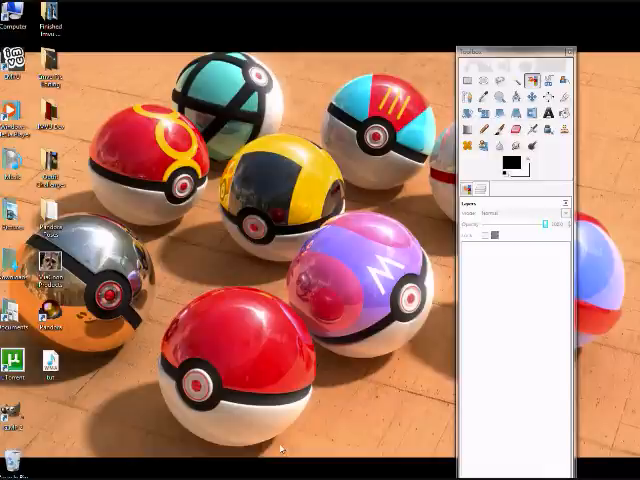
pyautogui.moveTo(295, 444)
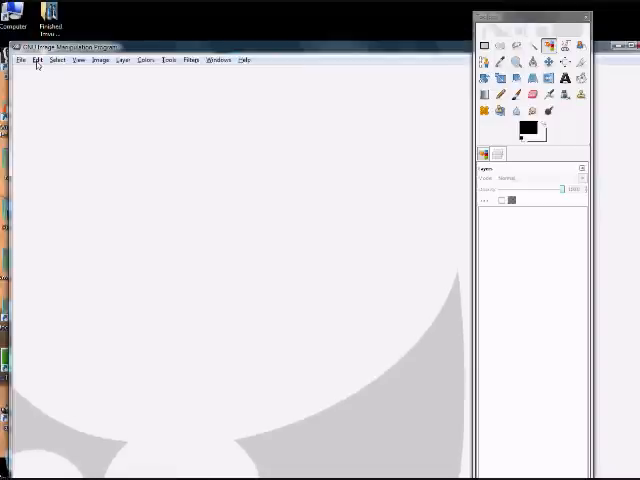
# - Paste the IMVU avatar screenshot into GIMP as a new image from the Edit menu
pyautogui.click(37, 59)
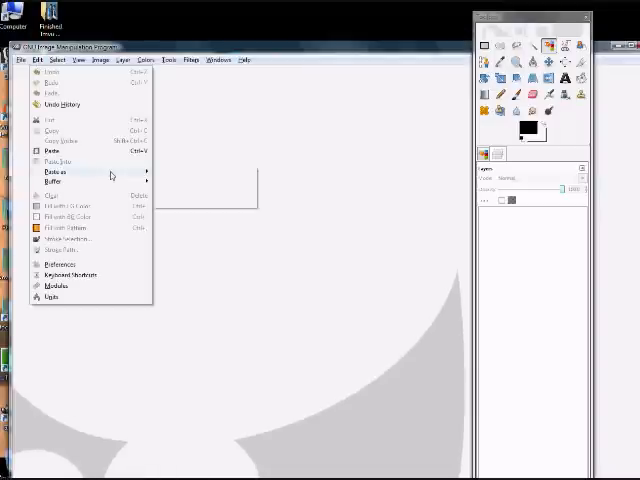
pyautogui.click(48, 135)
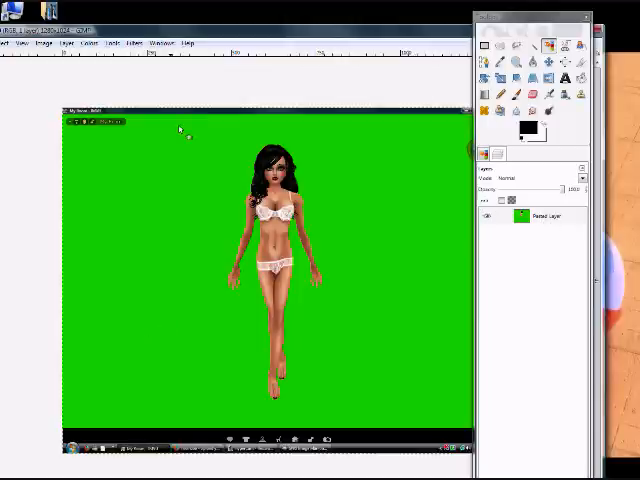
pyautogui.moveTo(325, 310)
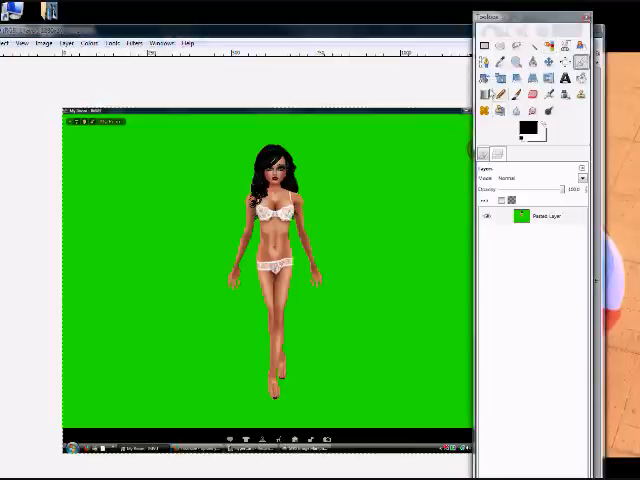
# - Crop the pasted screenshot to a narrow strip around the standing avatar
pyautogui.moveTo(190, 125); pyautogui.dragTo(355, 300)
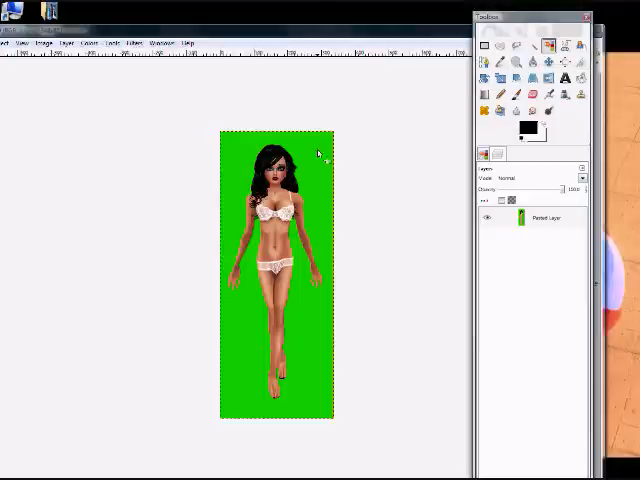
pyautogui.moveTo(315, 178)
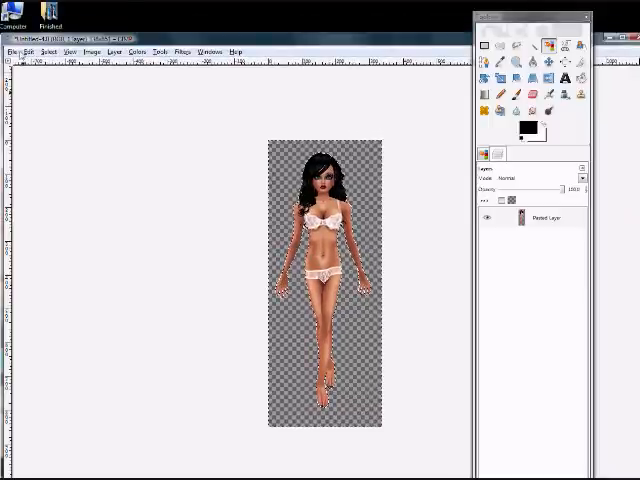
pyautogui.click(46, 52)
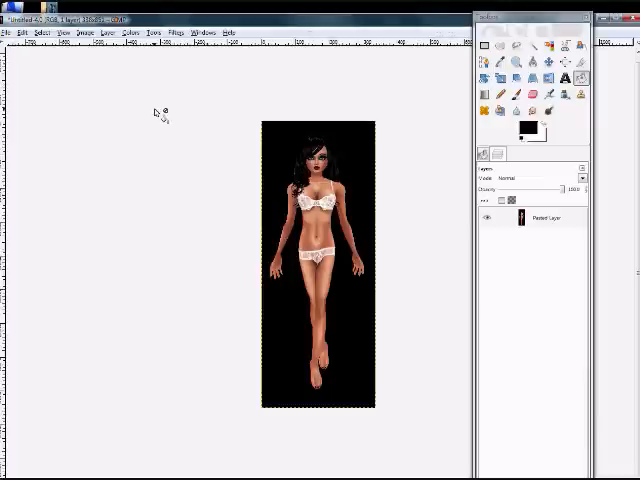
pyautogui.moveTo(200, 82)
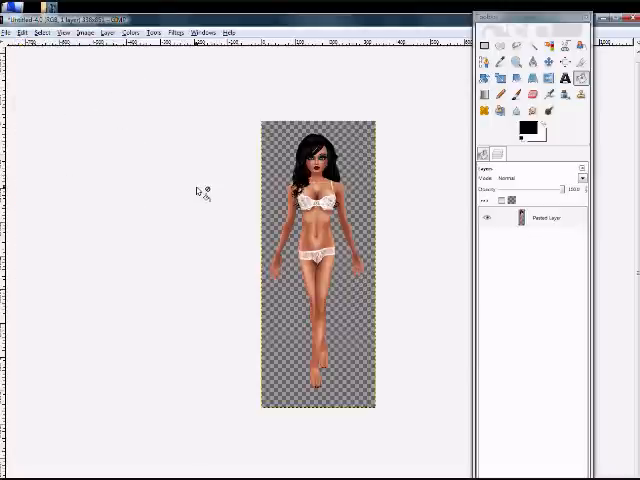
pyautogui.moveTo(170, 183)
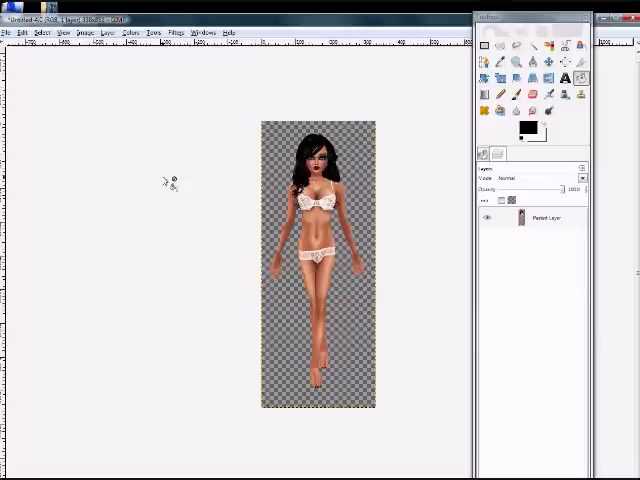